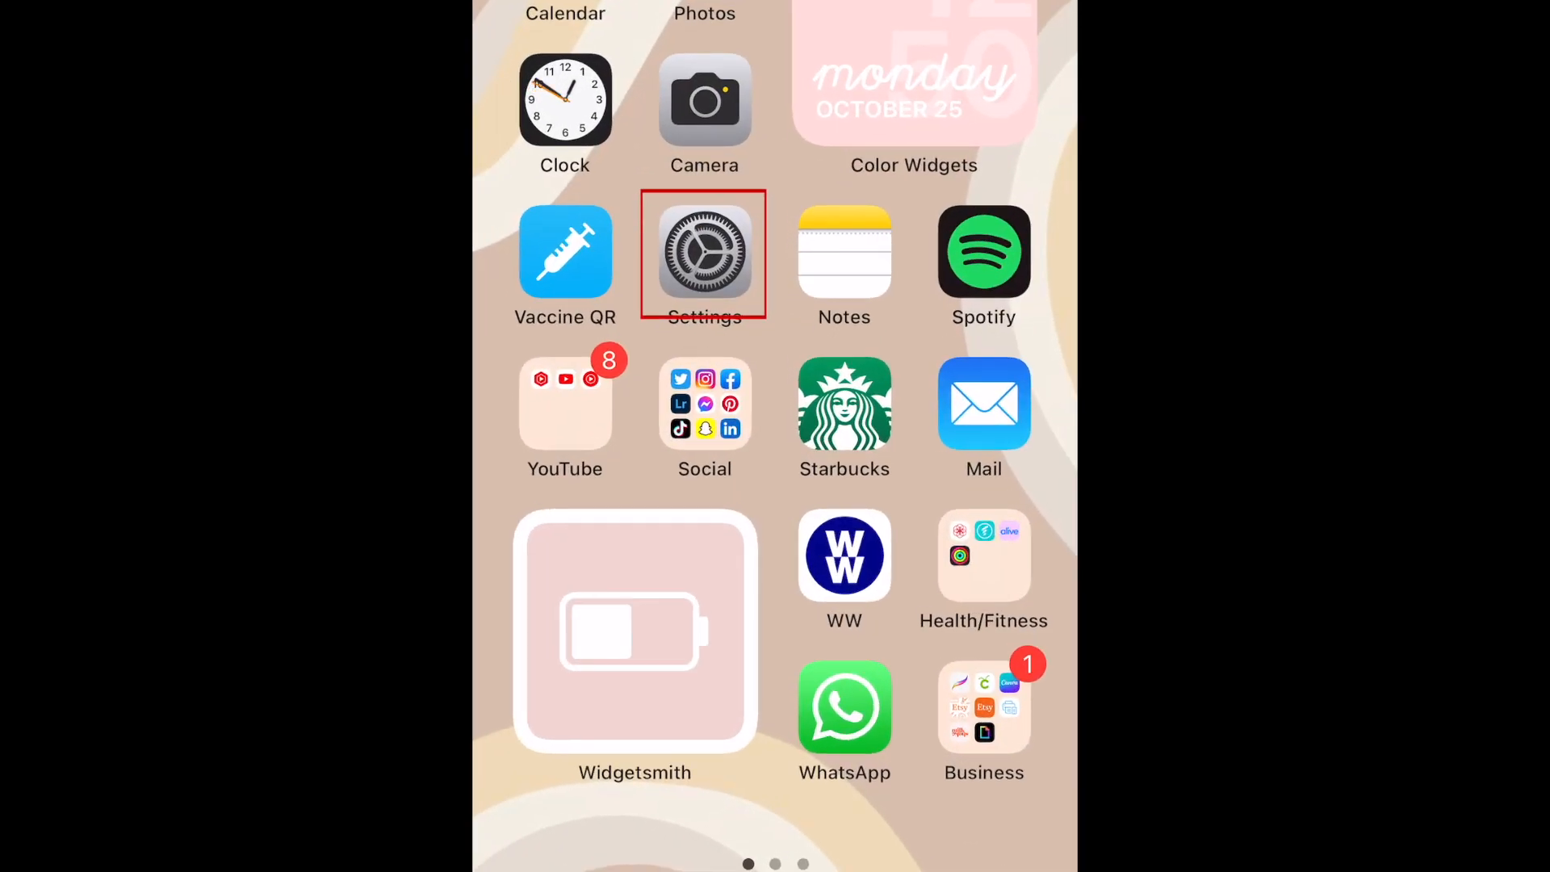
Clear Safari's history and website data from the Safari page of iOS Settings and confirm it.
{"action": "left_click", "coordinate": [704, 252]}
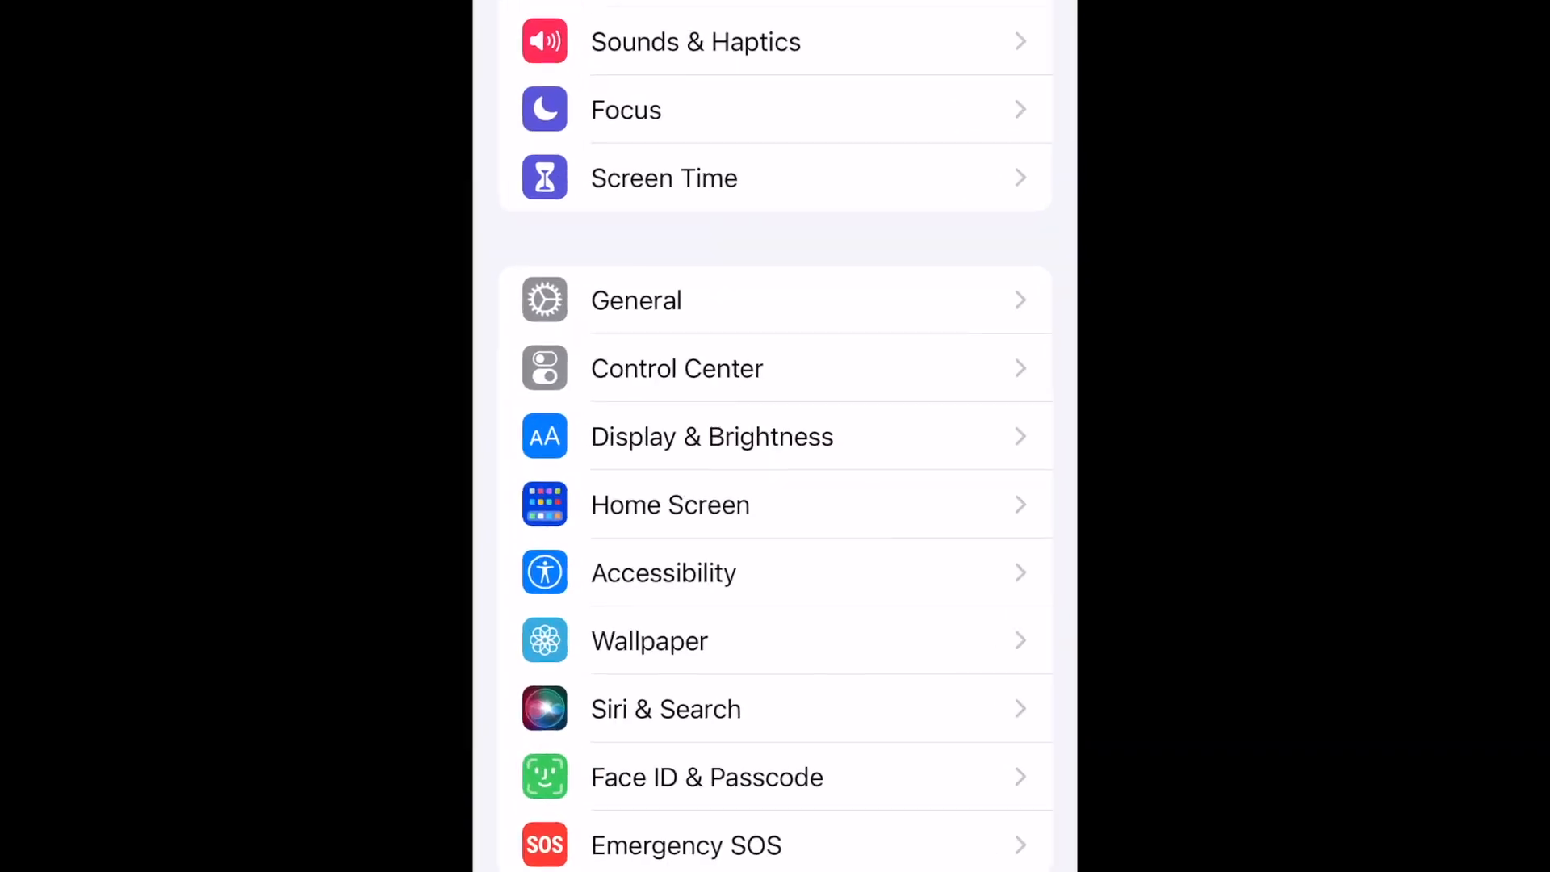
{"action": "scroll", "scroll_direction": "down", "scroll_amount": 3}
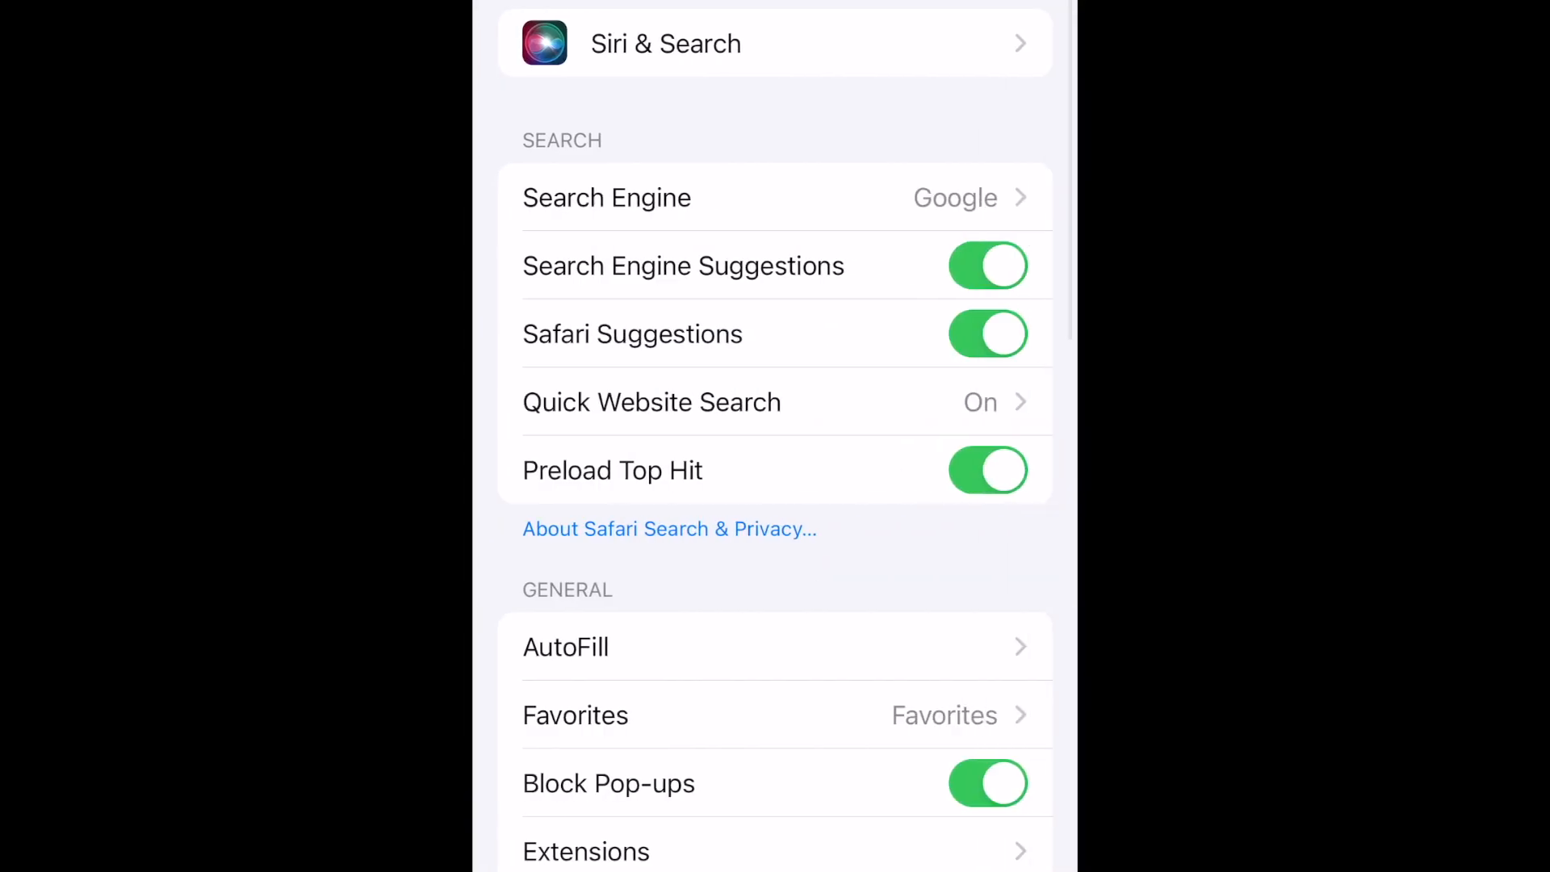
{"action": "scroll", "scroll_direction": "down", "scroll_amount": 3}
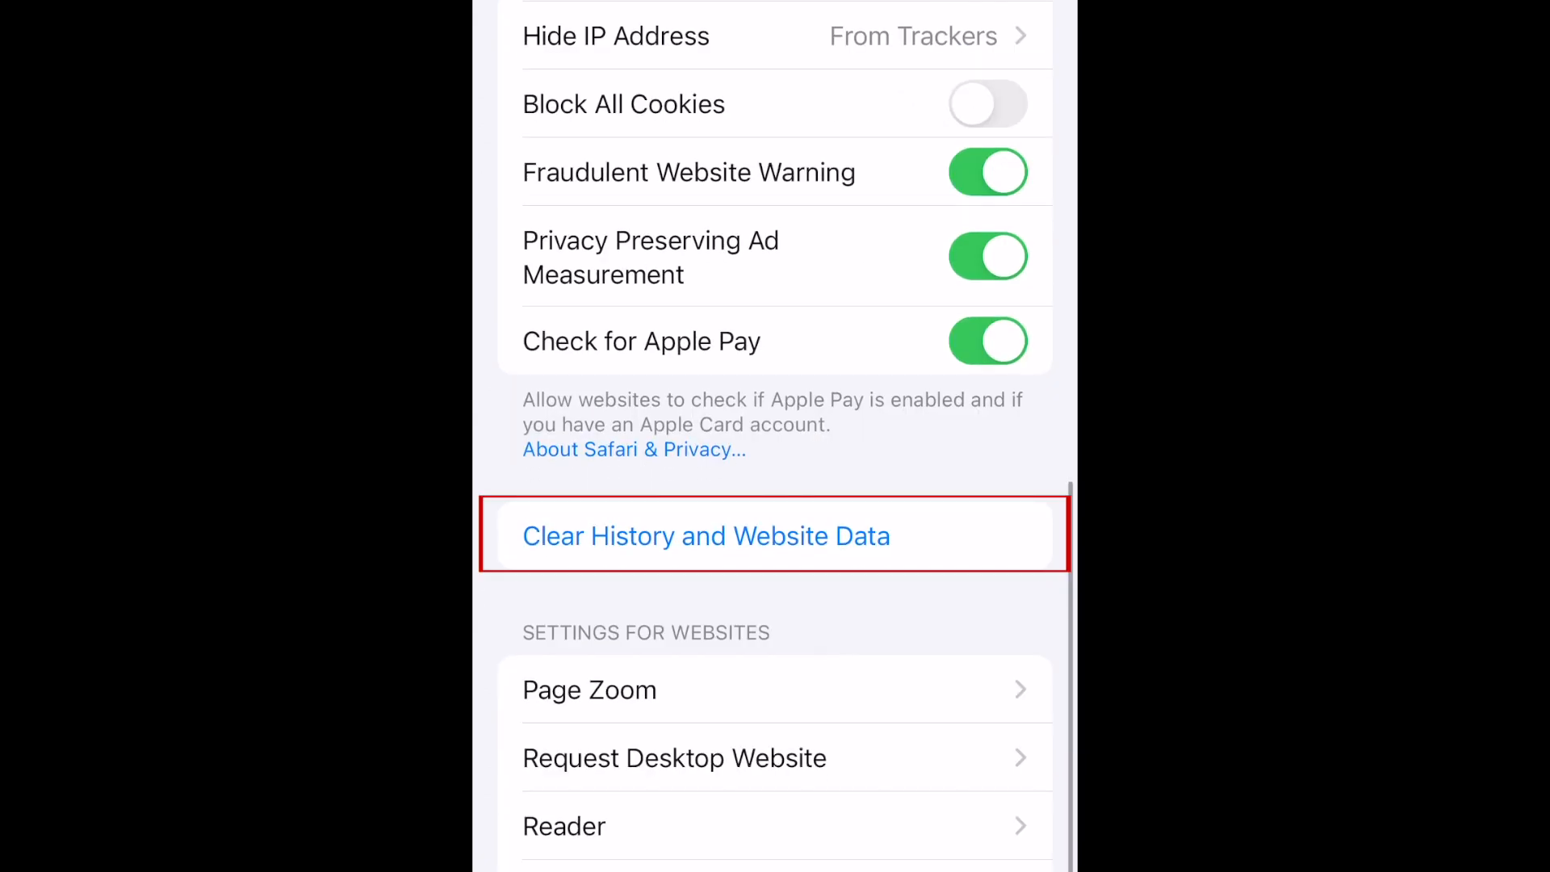
{"action": "left_click", "coordinate": [705, 536]}
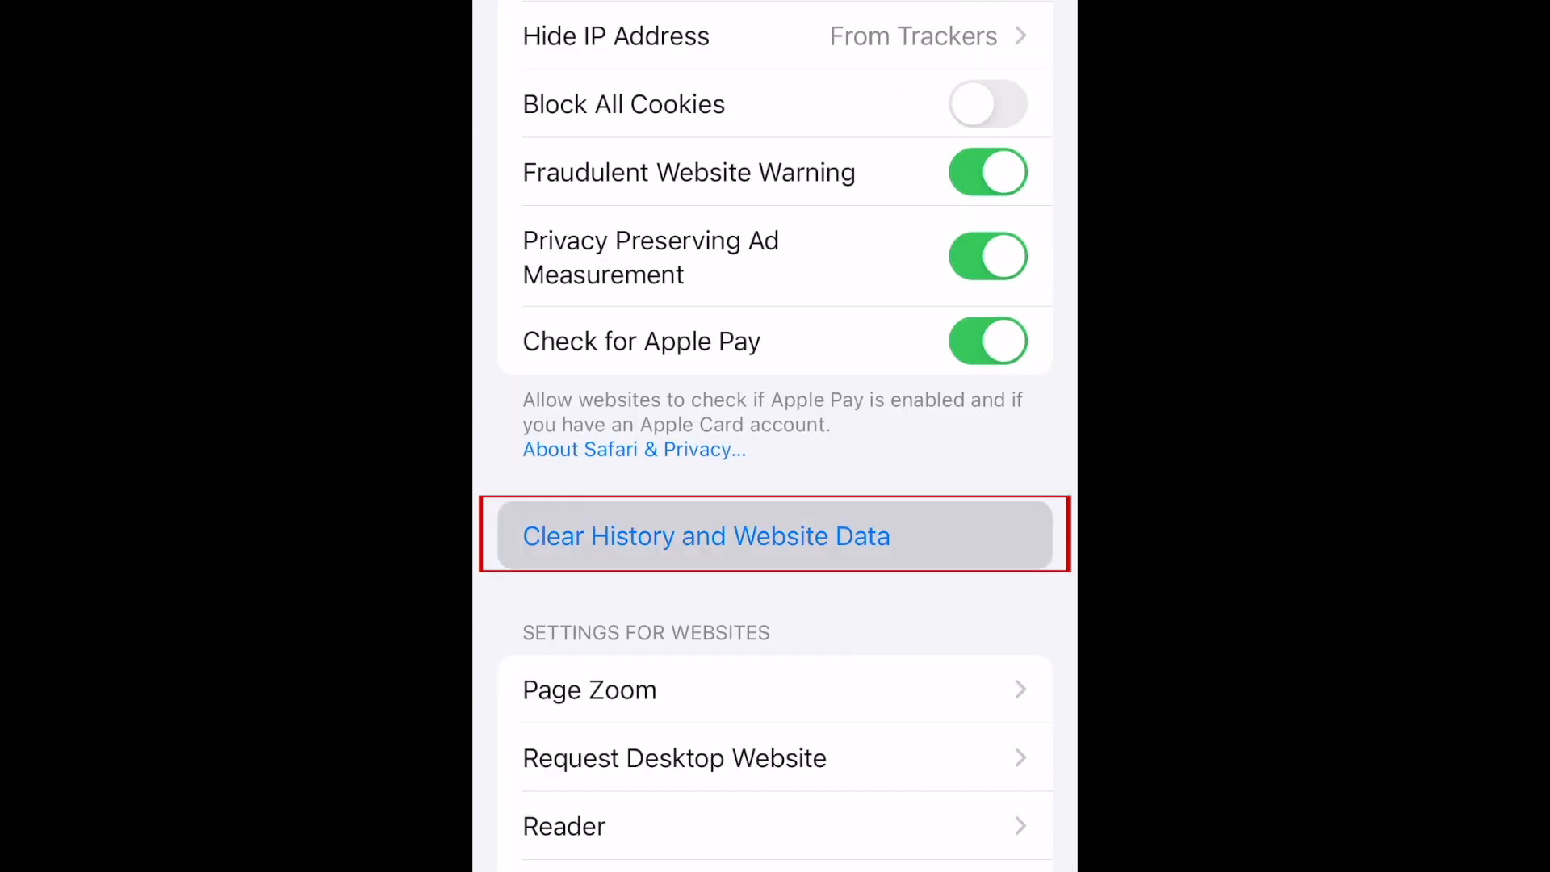
{"action": "left_click", "coordinate": [705, 536]}
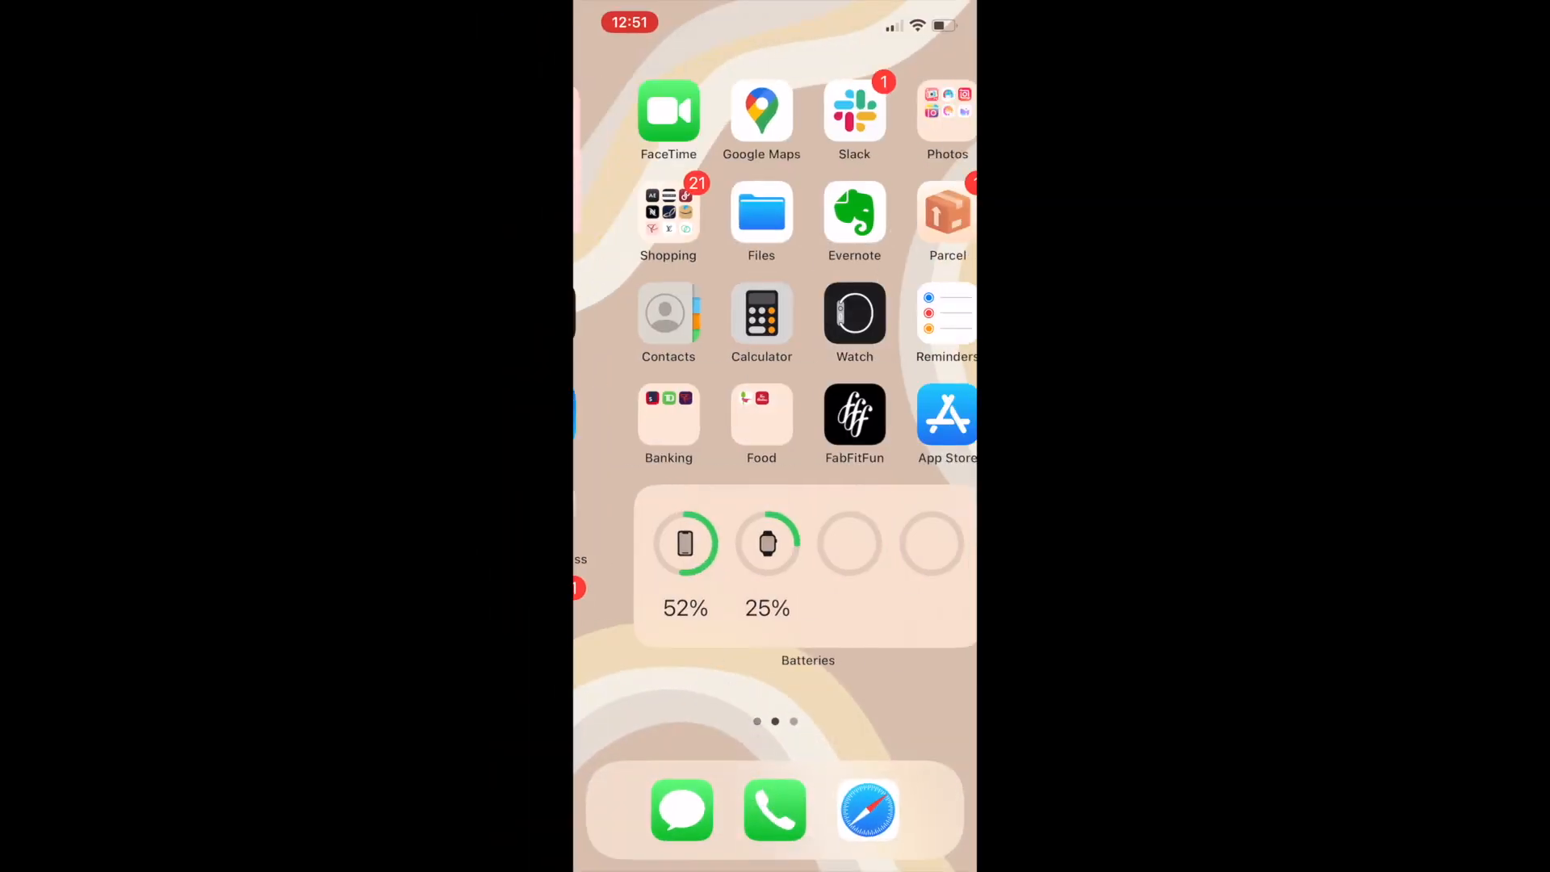
Launch Chrome from the home screen and reach its Settings screen via the three-dot menu.
{"action": "left_click", "coordinate": [867, 809]}
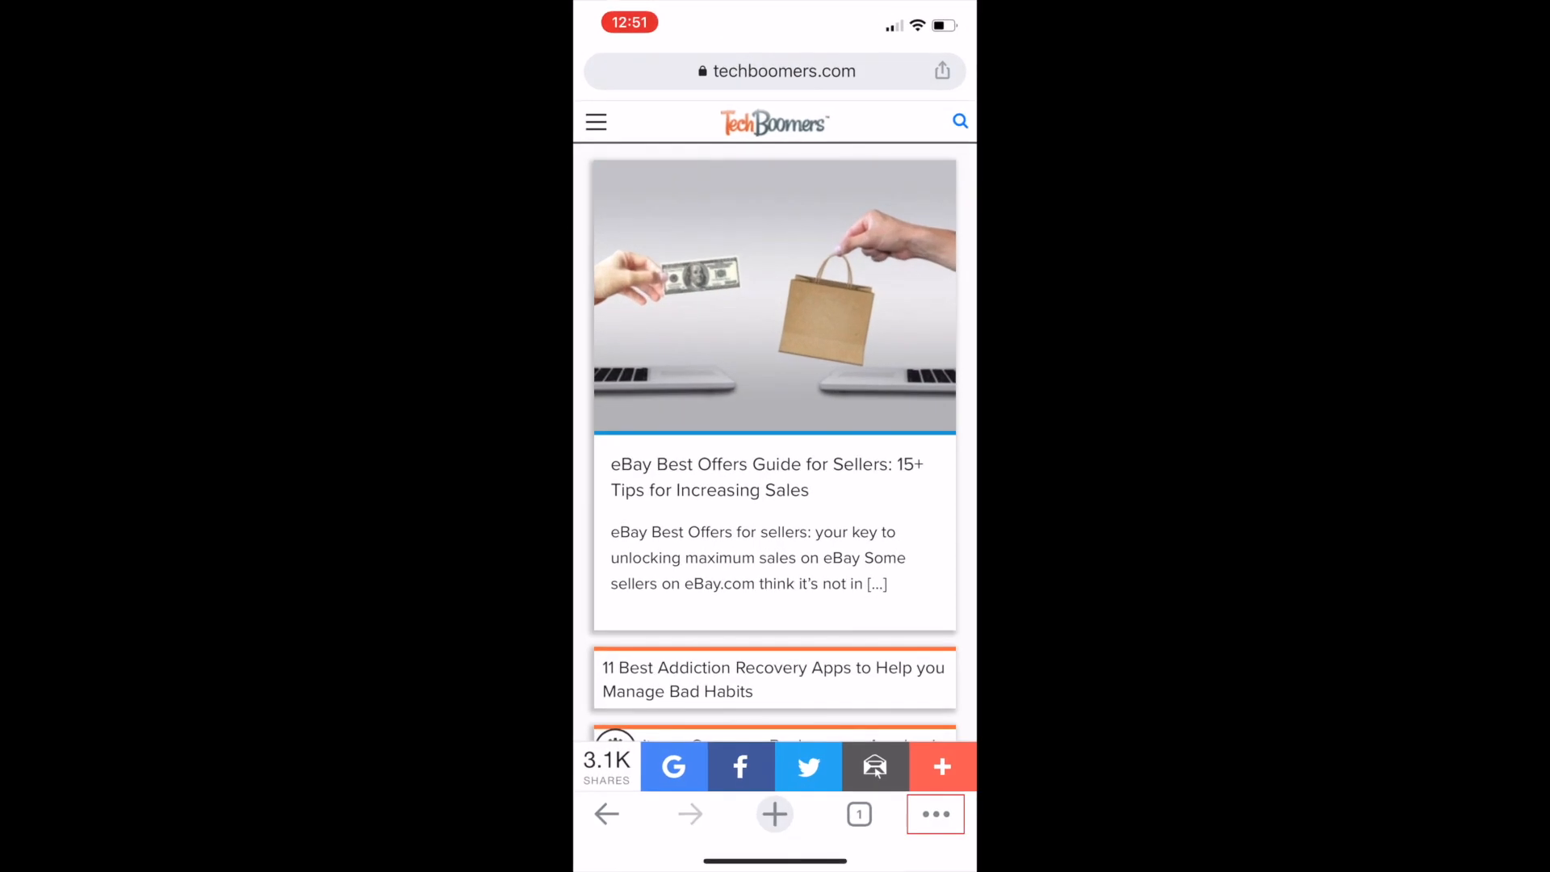
{"action": "scroll", "scroll_direction": "down", "scroll_amount": 3}
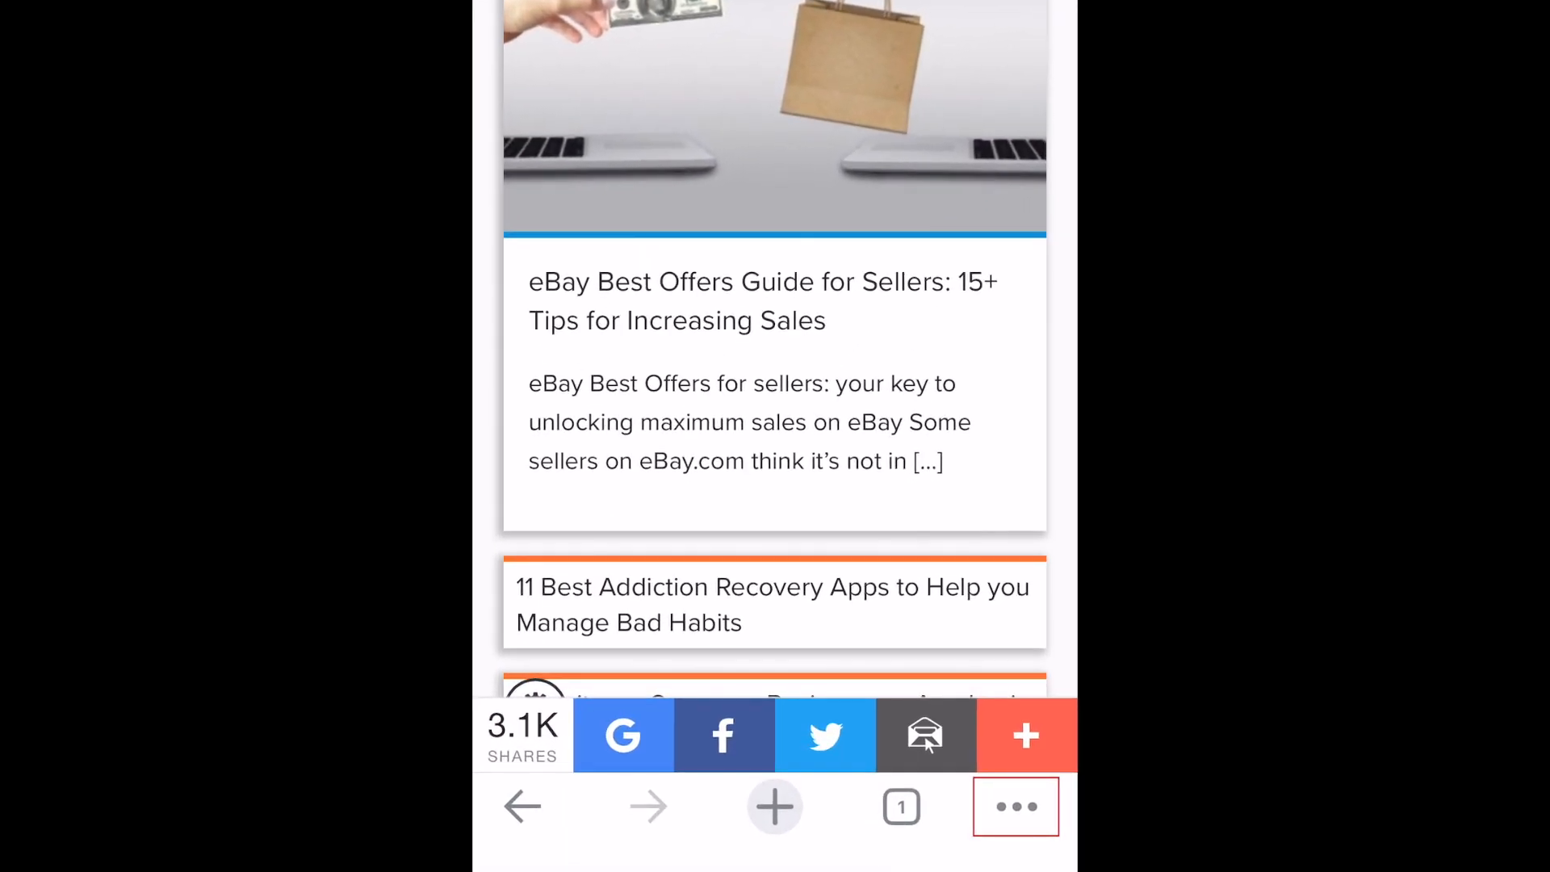
{"action": "left_click", "coordinate": [1015, 805]}
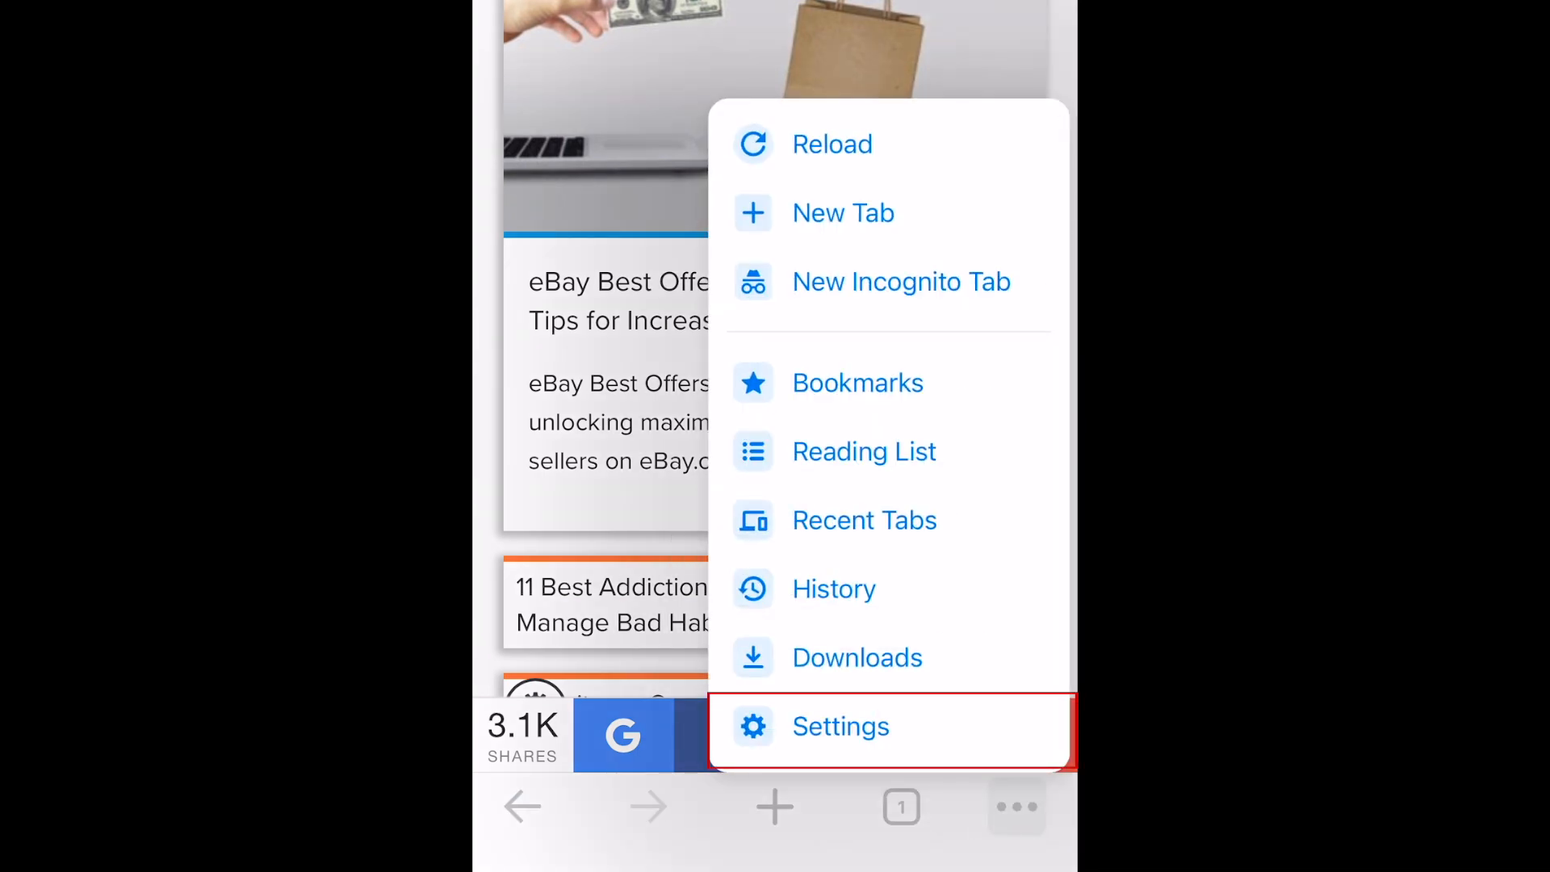
{"action": "left_click", "coordinate": [839, 725]}
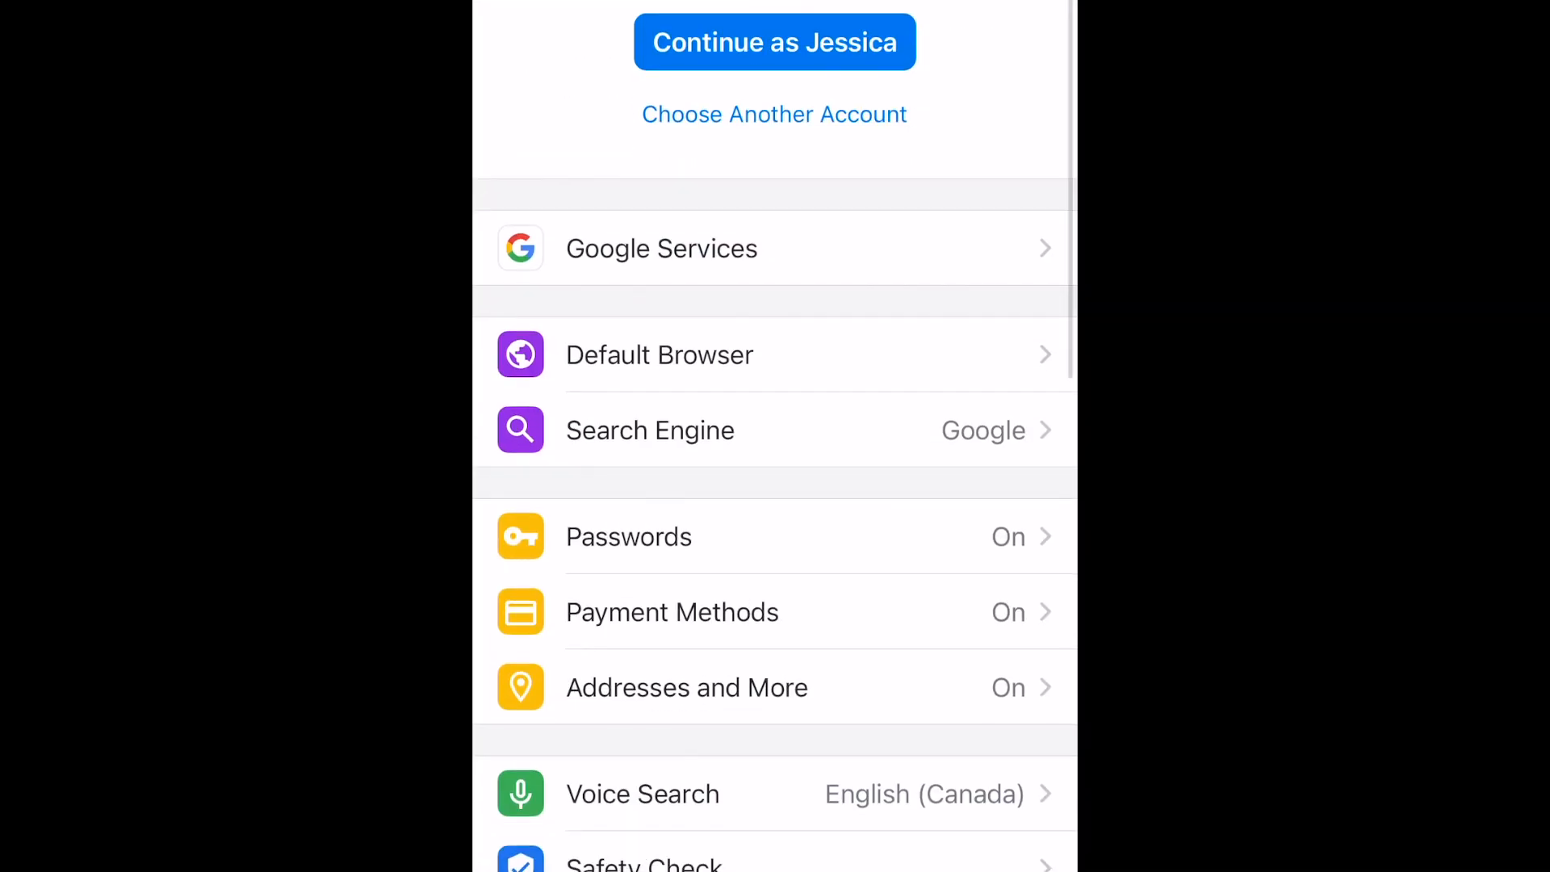
Clear Chrome's browsing history, cookies and cached files for the last 24 hours and confirm.
{"action": "scroll", "scroll_direction": "down", "scroll_amount": 3}
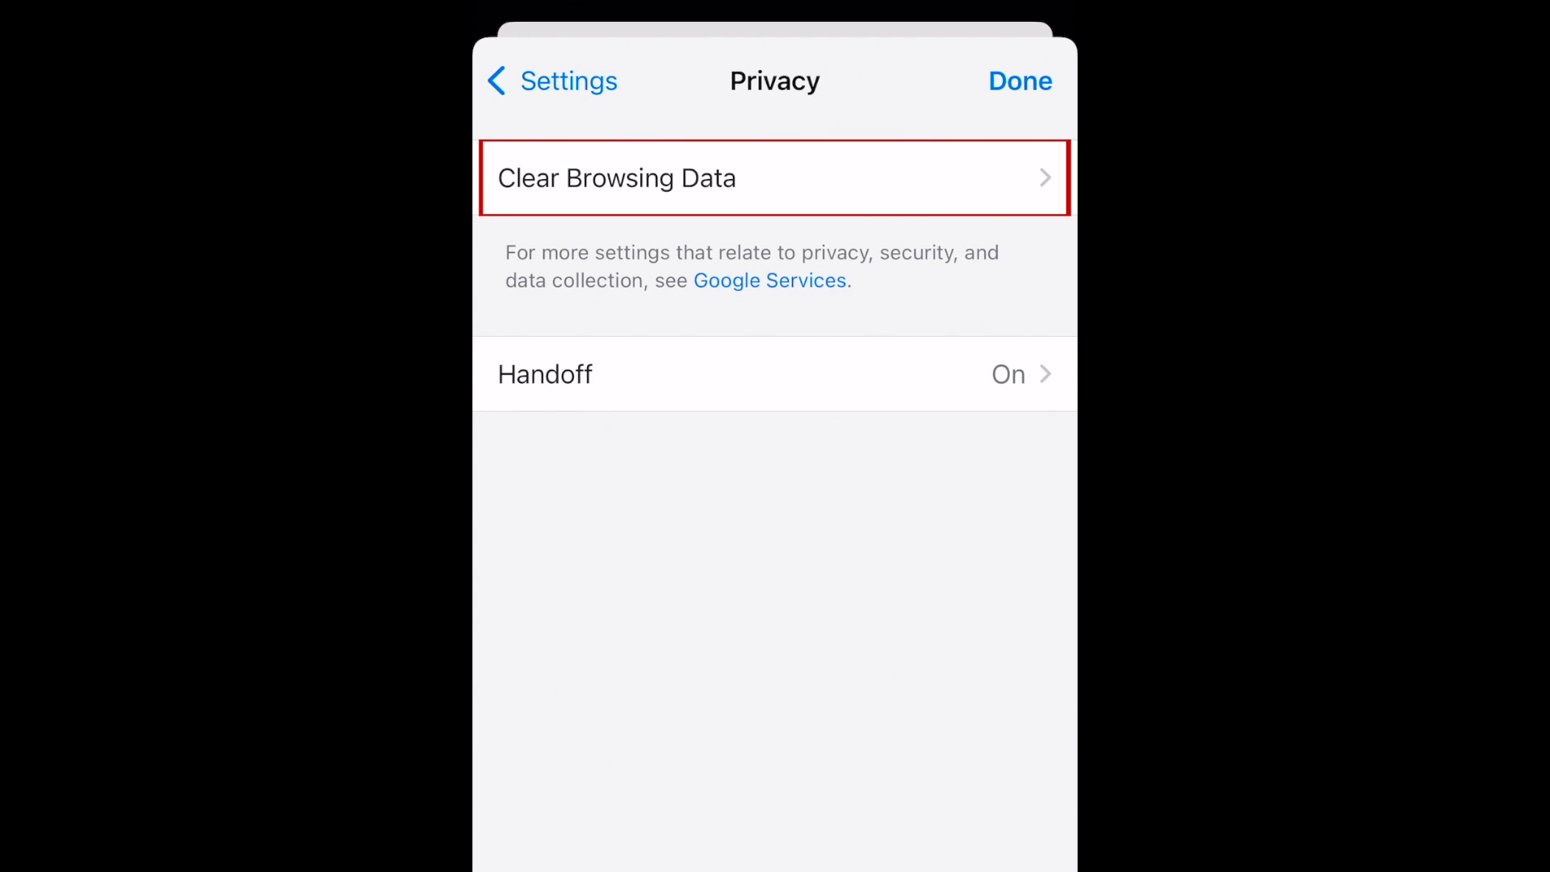
{"action": "left_click", "coordinate": [774, 178]}
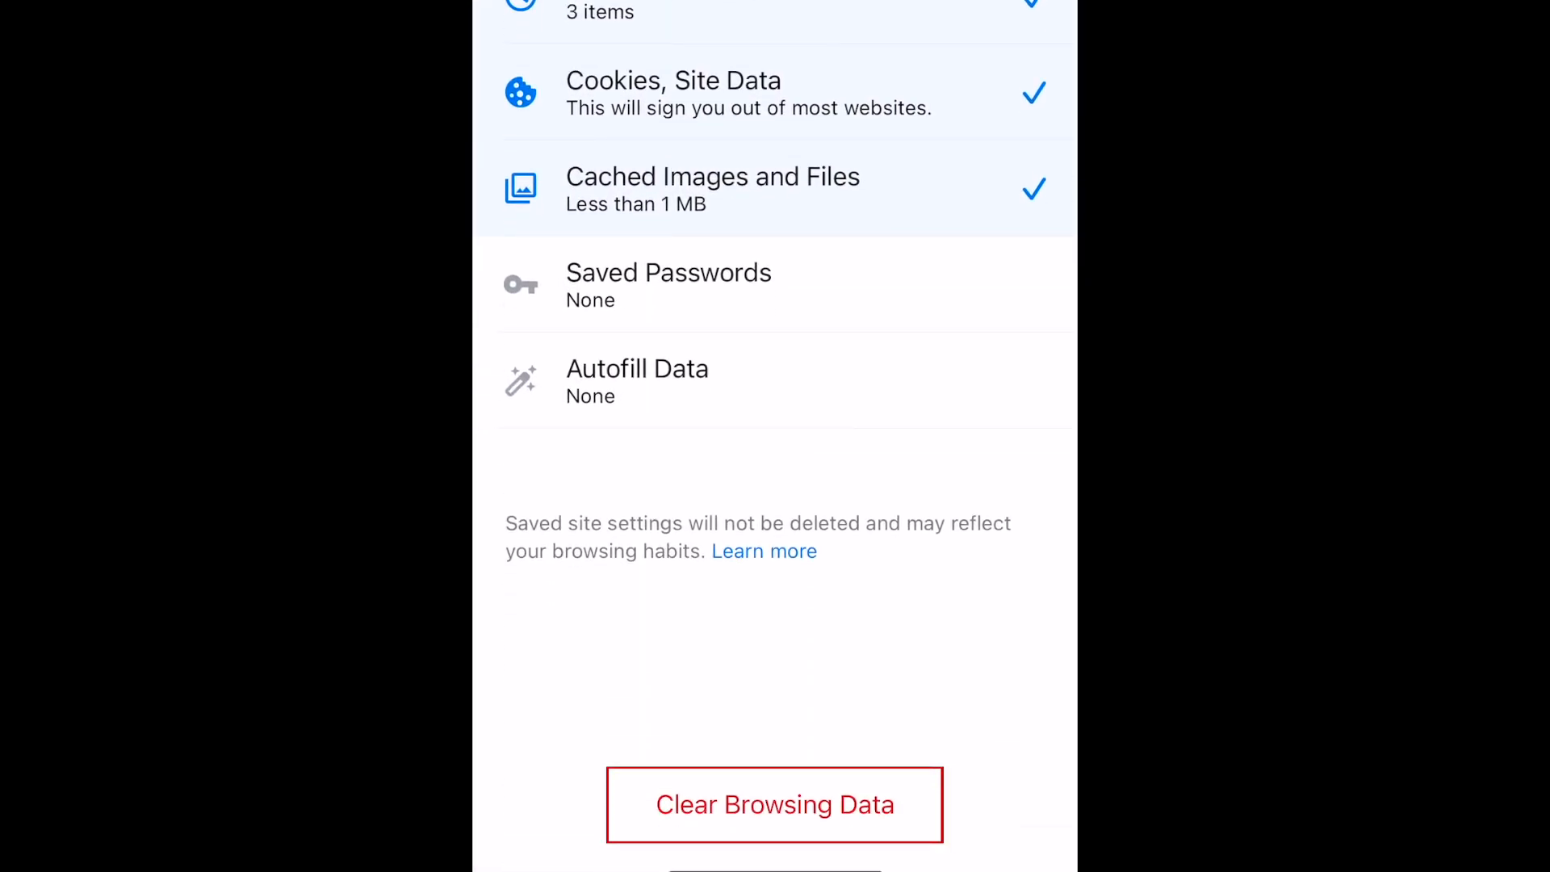
{"action": "left_click", "coordinate": [773, 804]}
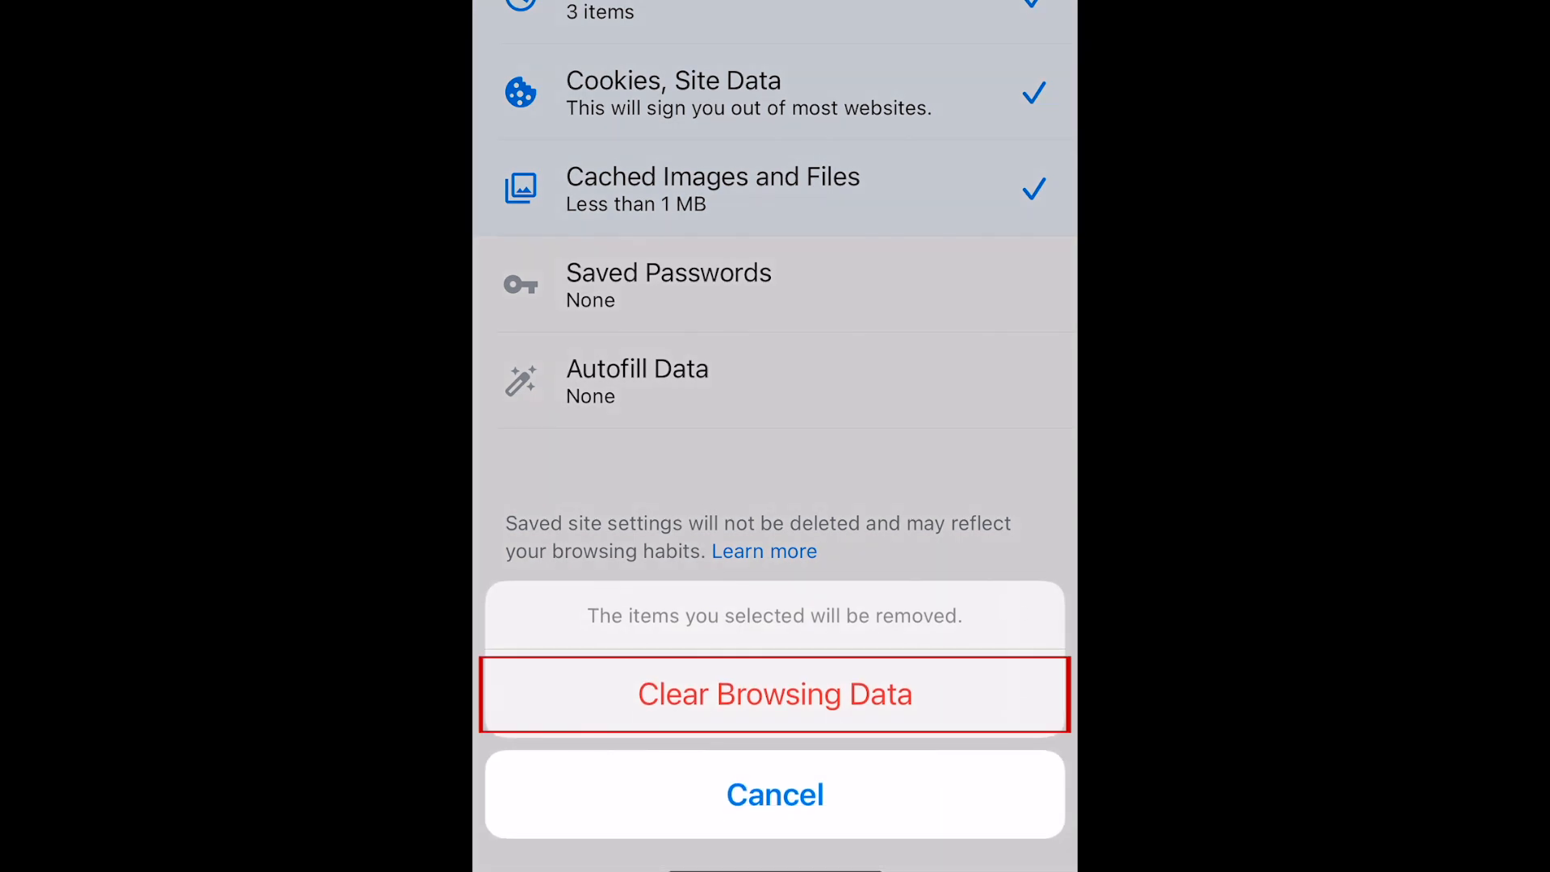
{"action": "left_click", "coordinate": [775, 694]}
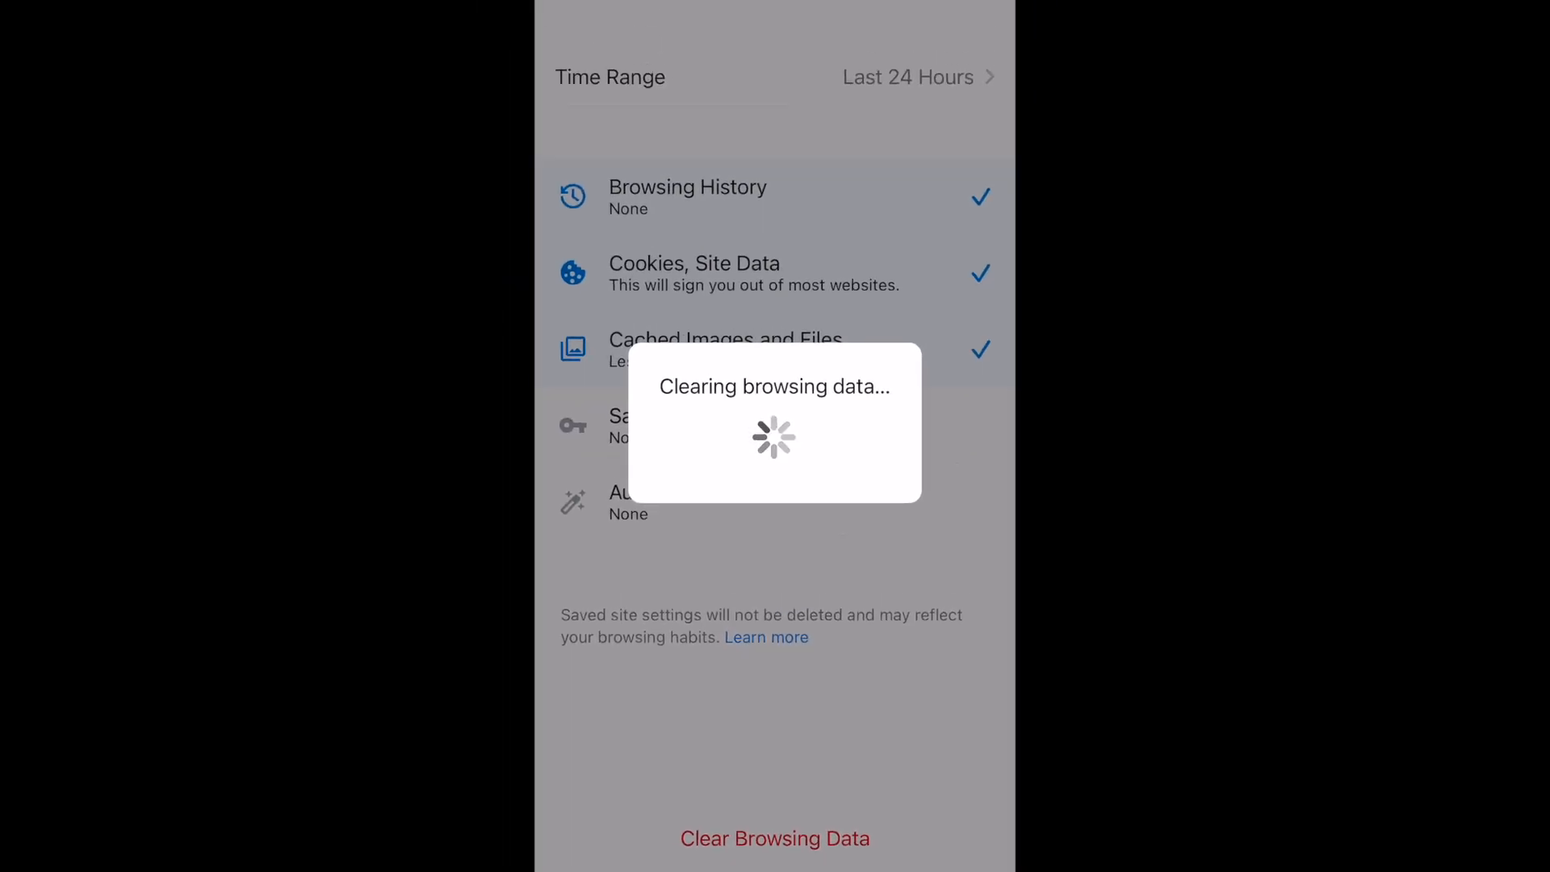